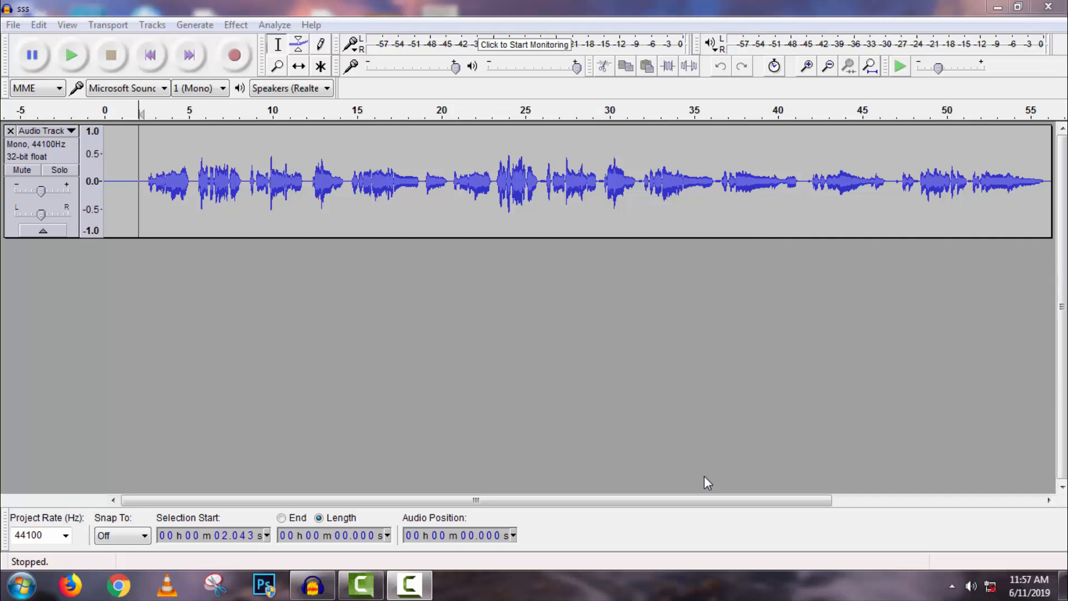
- Preview the 57-second vocal recording, then amplify the whole track
{"action": "left_click", "coordinate": [71, 55]}
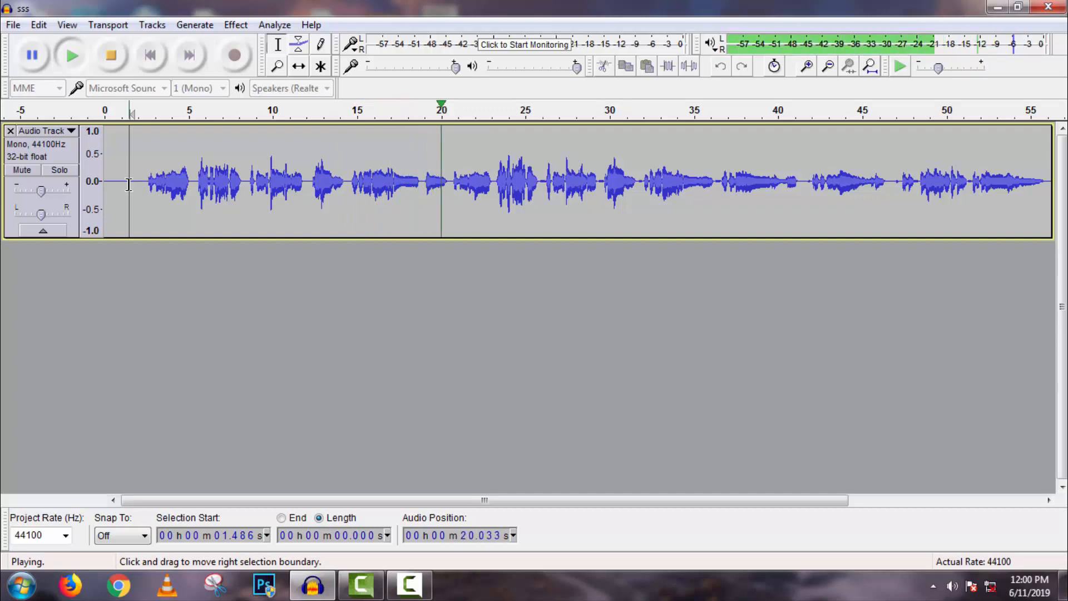
{"action": "left_click", "coordinate": [110, 55]}
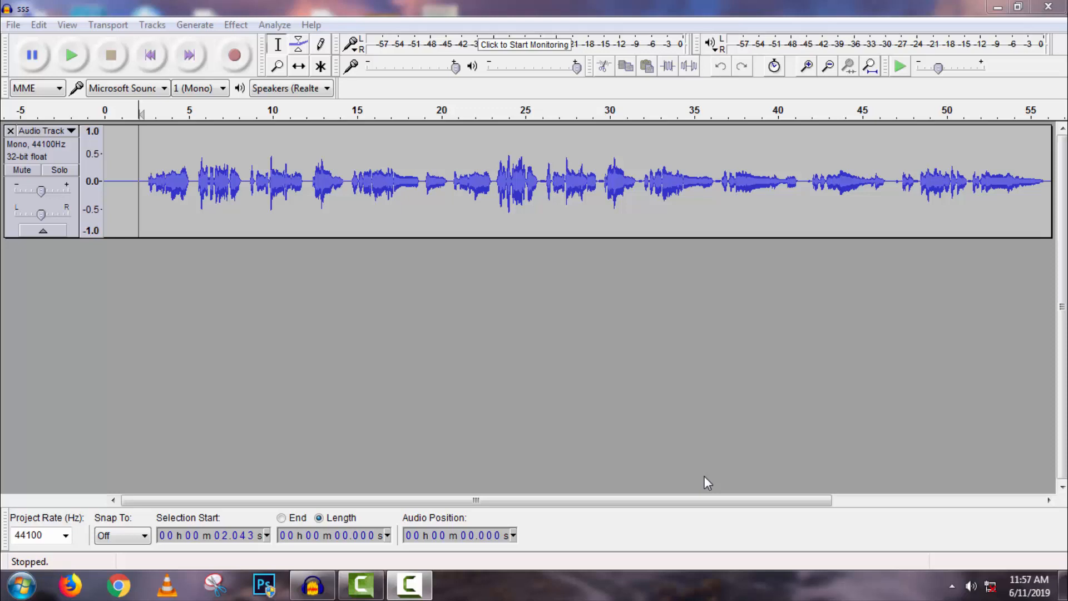
{"action": "left_click", "coordinate": [234, 24]}
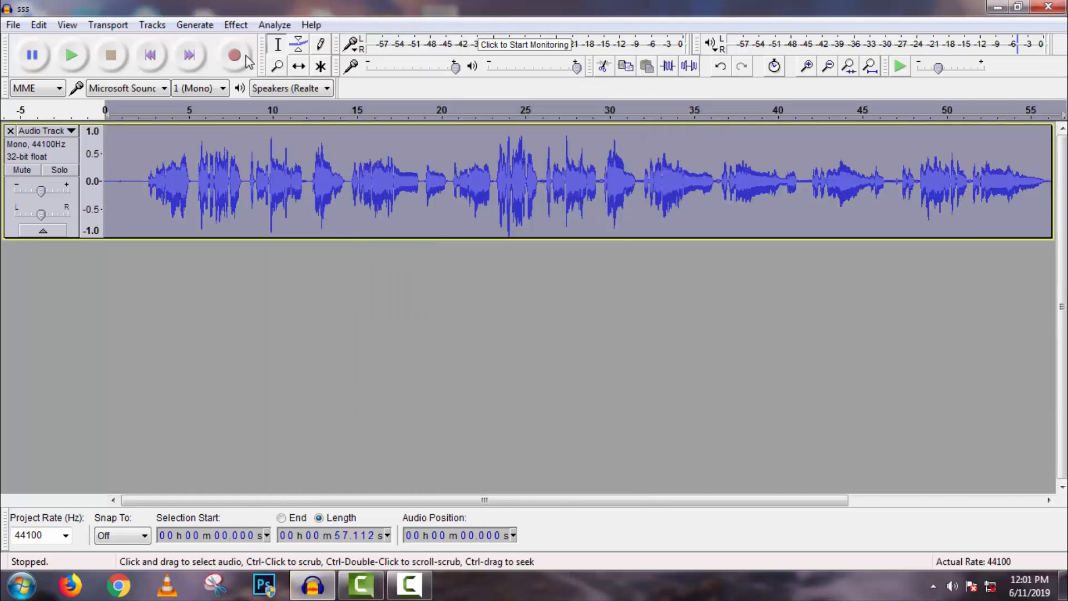
{"action": "left_click", "coordinate": [376, 457]}
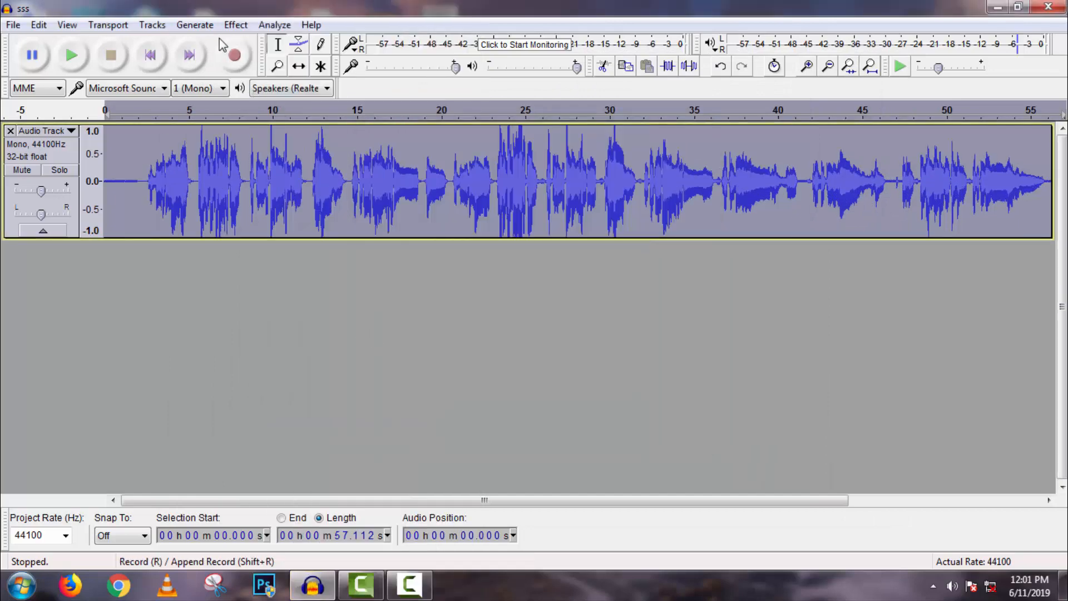
{"action": "left_click", "coordinate": [235, 24]}
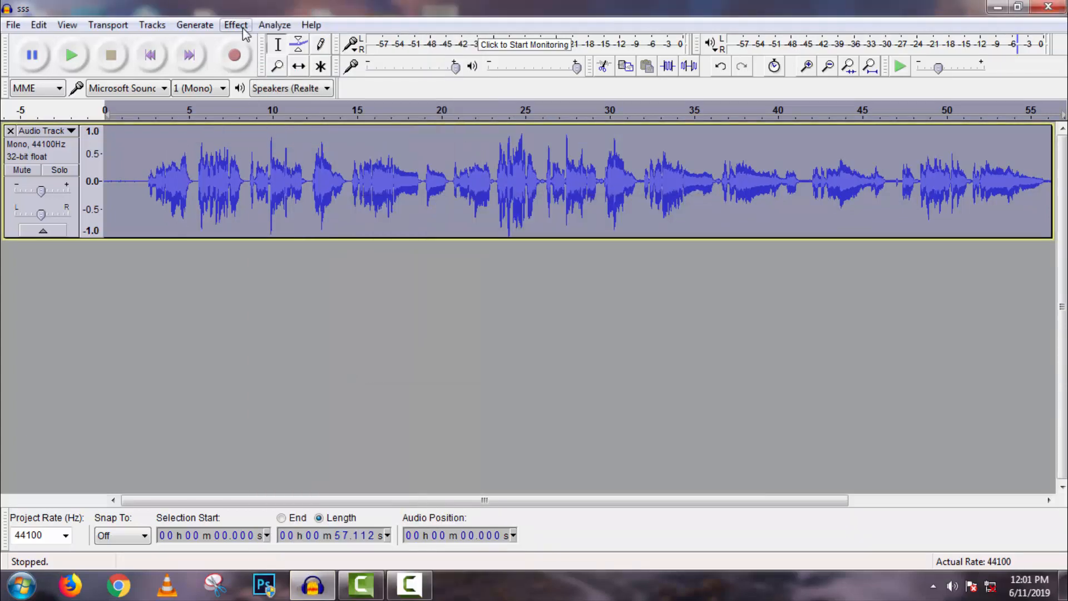
{"action": "left_click", "coordinate": [142, 180]}
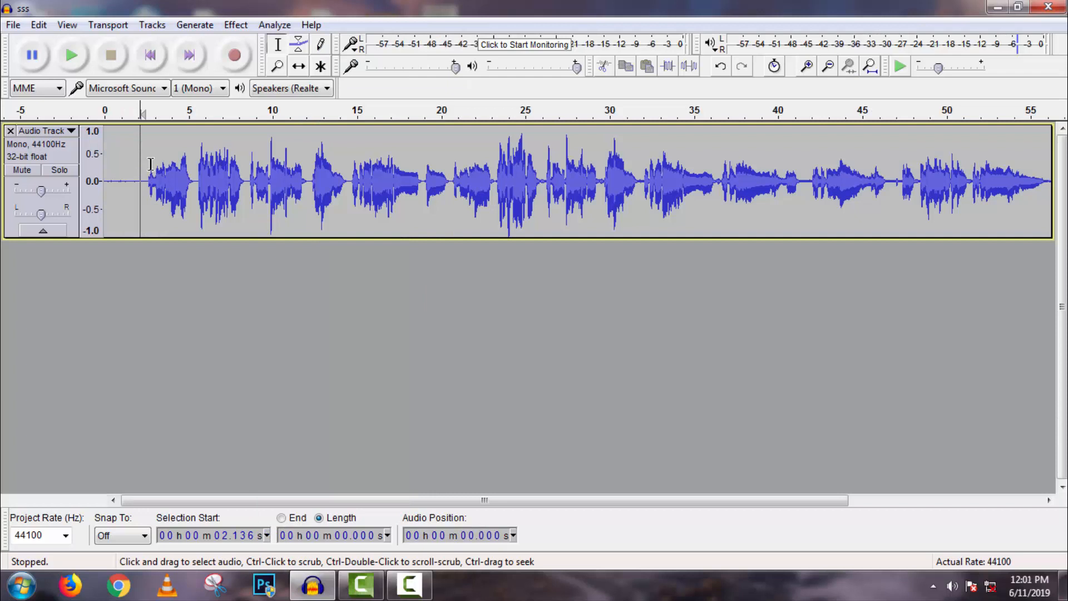
{"action": "left_click", "coordinate": [71, 55]}
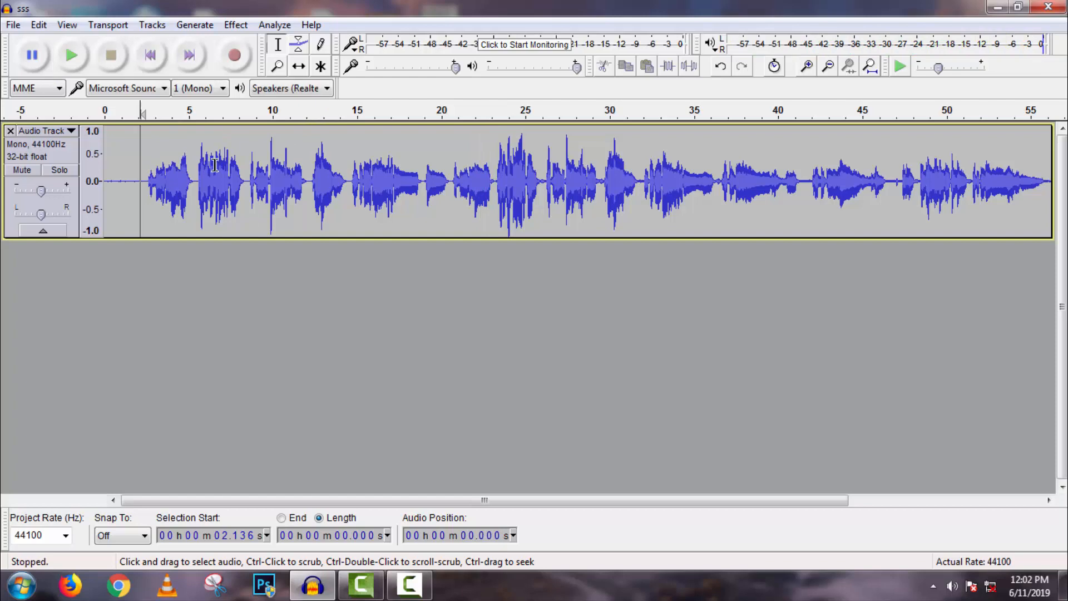
{"action": "key", "text": "ctrl+a"}
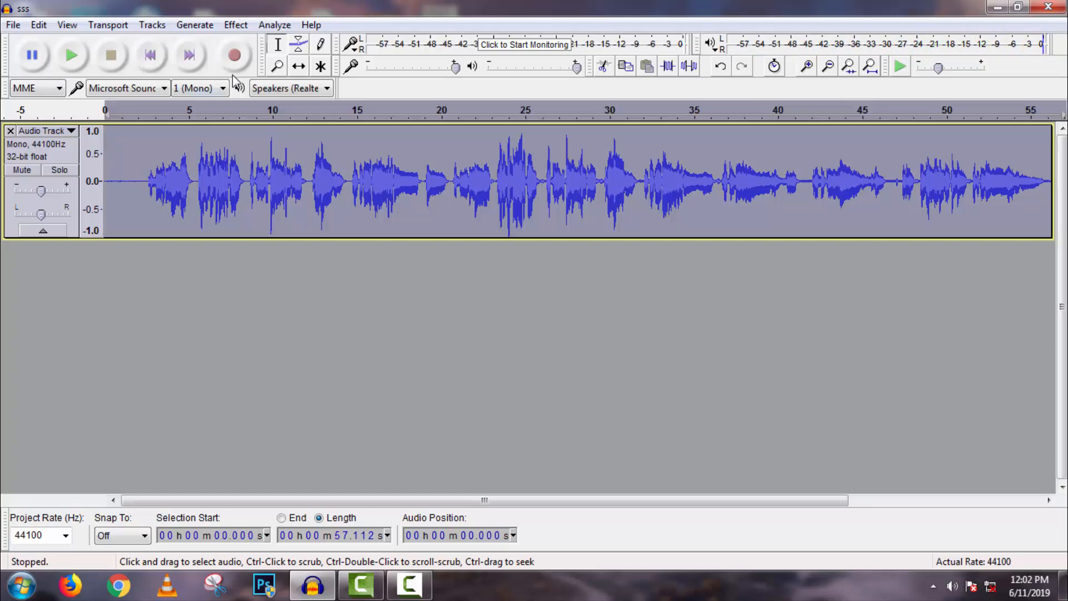
- Launch the Auto-Tune Evo VST effect on the vocal and choose the singer's voice type
{"action": "left_click", "coordinate": [234, 24]}
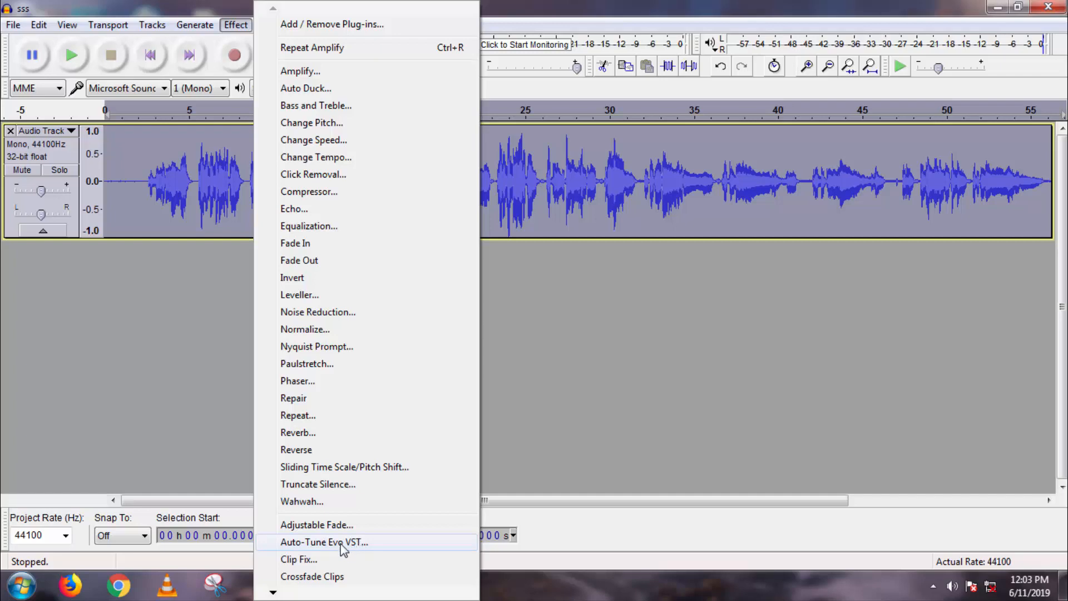
{"action": "left_click", "coordinate": [324, 541]}
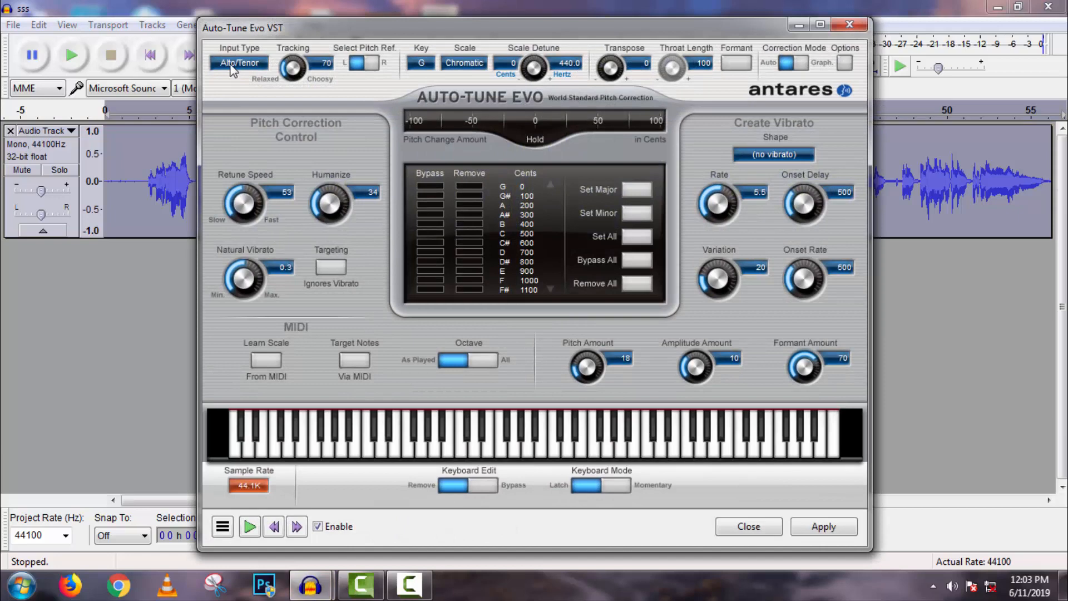
{"action": "left_click", "coordinate": [239, 63]}
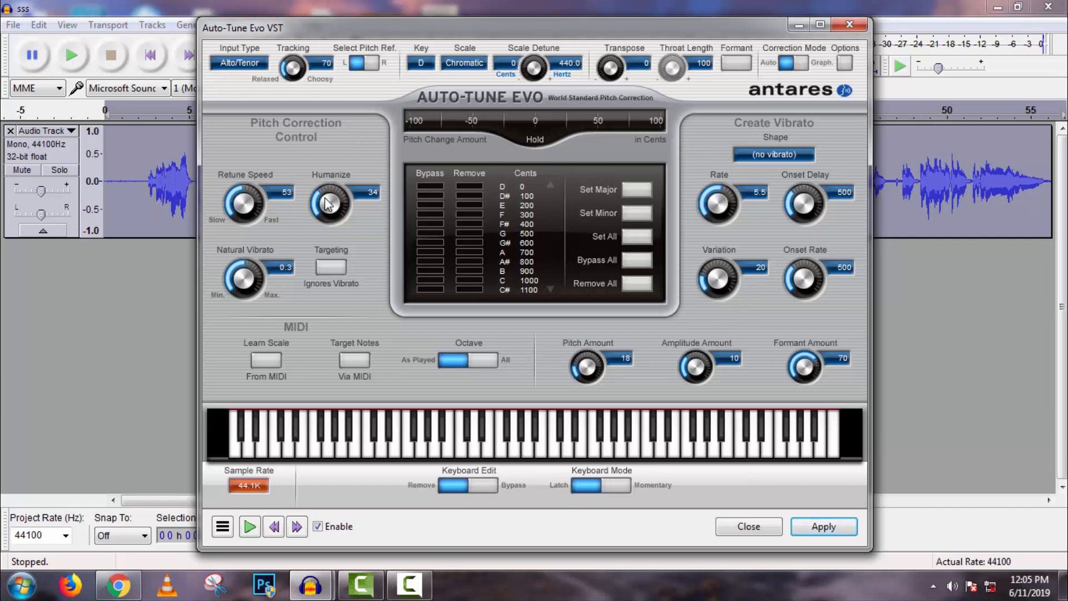
{"action": "mouse_move", "coordinate": [238, 220]}
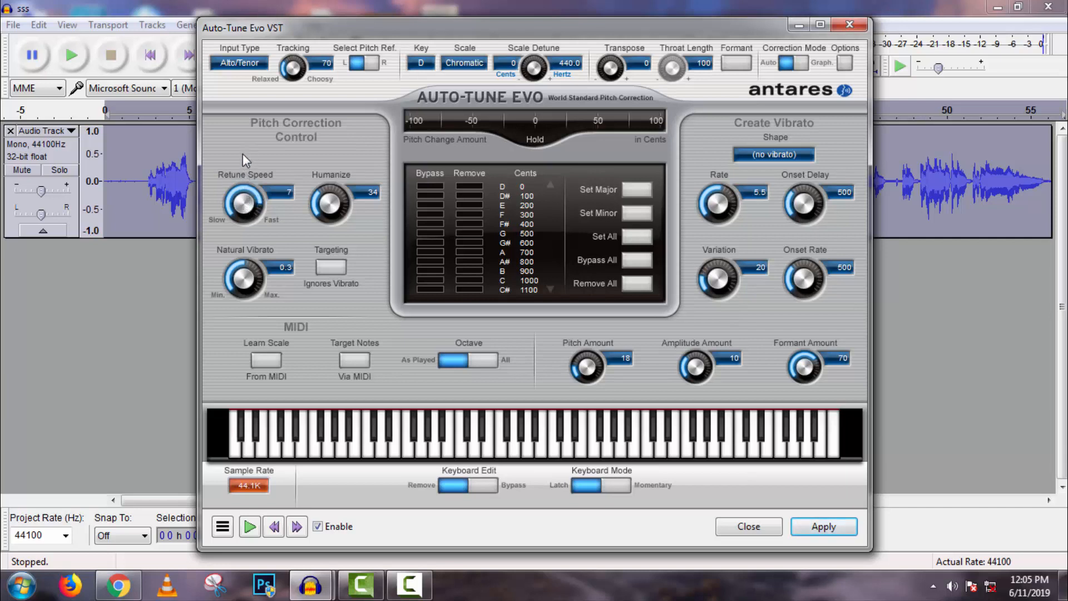
{"action": "mouse_move", "coordinate": [331, 204]}
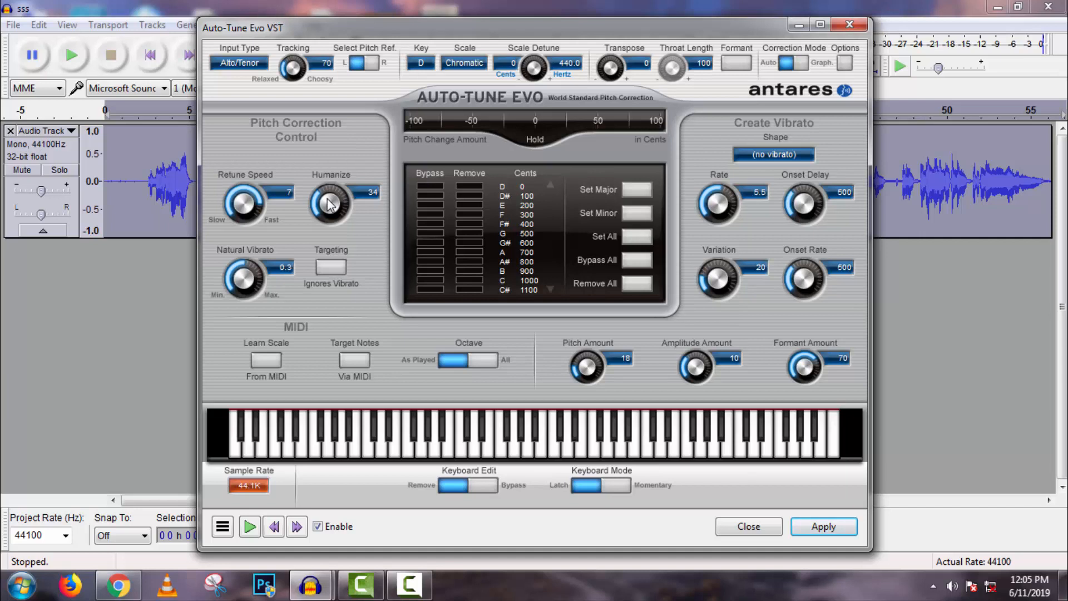
- Lower Auto-Tune Evo's Humanize amount to 7 and try Db as the key
{"action": "left_click_drag", "start_coordinate": [331, 203], "coordinate": [331, 218]}
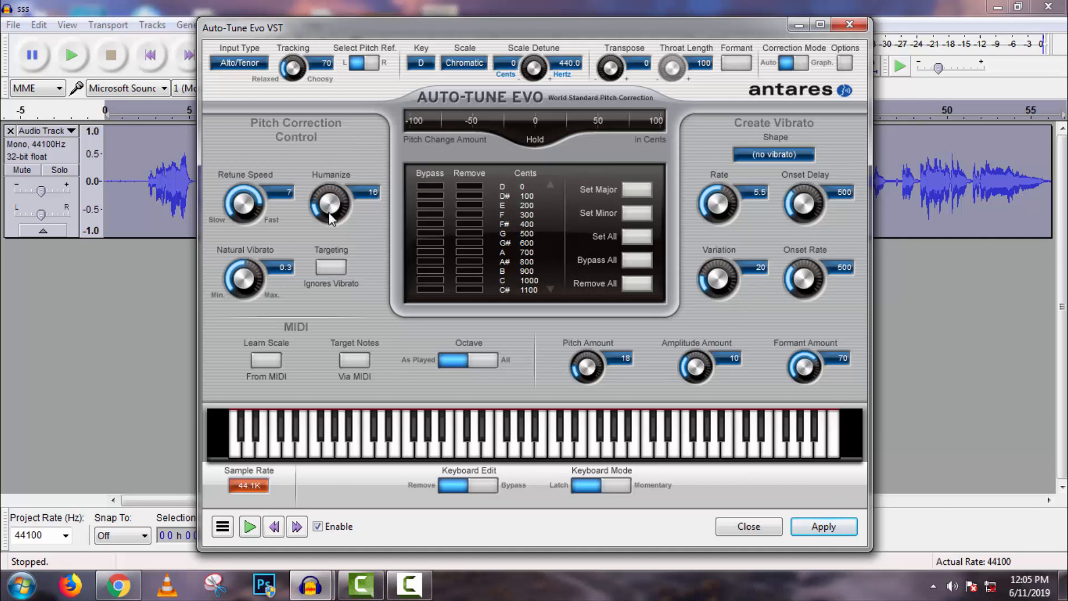
{"action": "left_click_drag", "start_coordinate": [330, 201], "coordinate": [334, 218]}
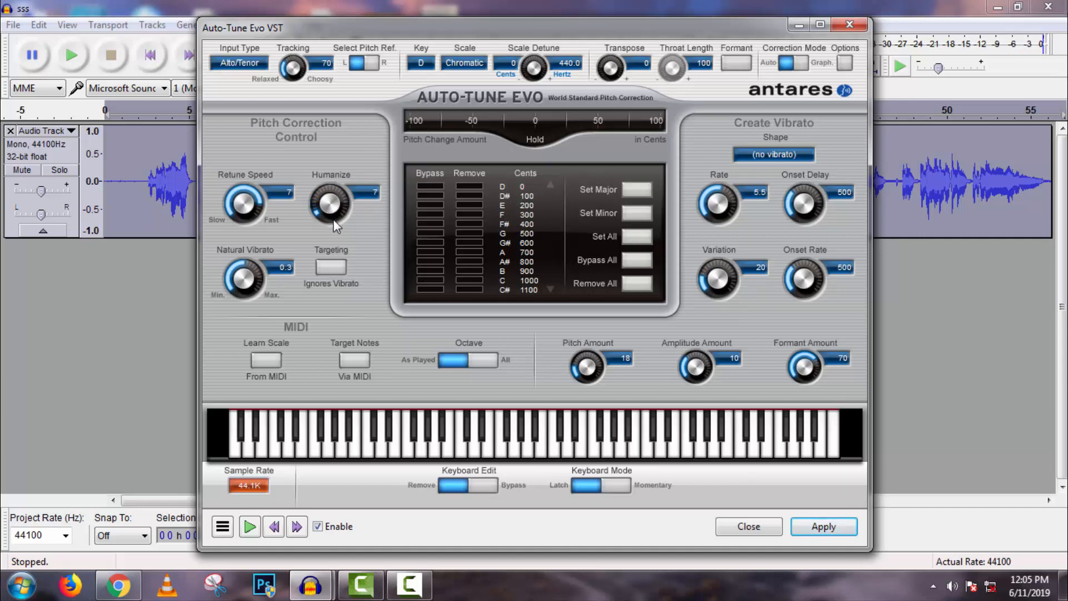
{"action": "left_click", "coordinate": [421, 62]}
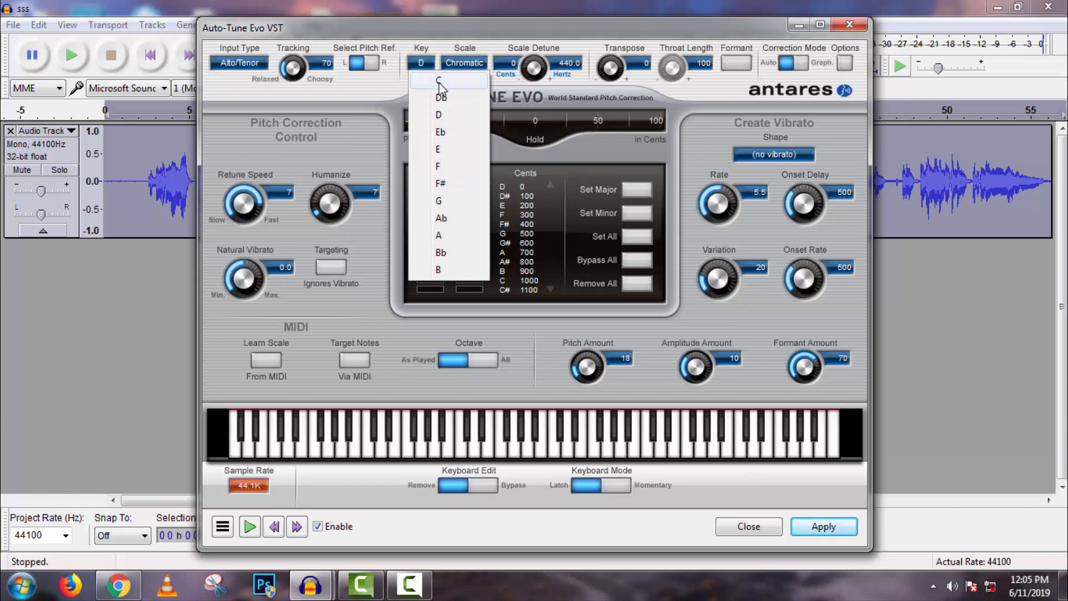
{"action": "left_click", "coordinate": [441, 97]}
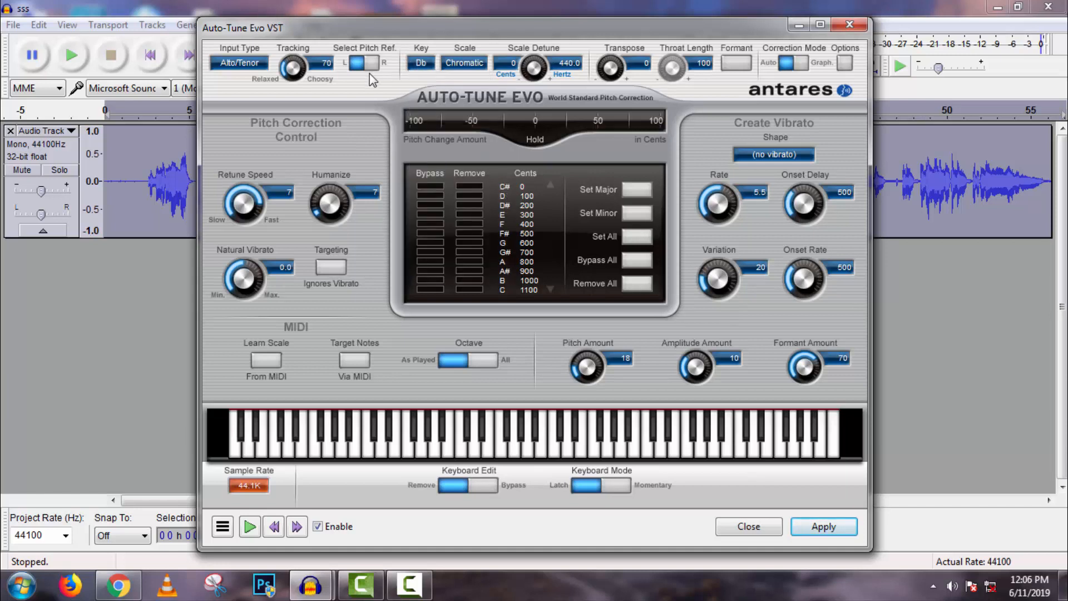
{"action": "mouse_move", "coordinate": [454, 79]}
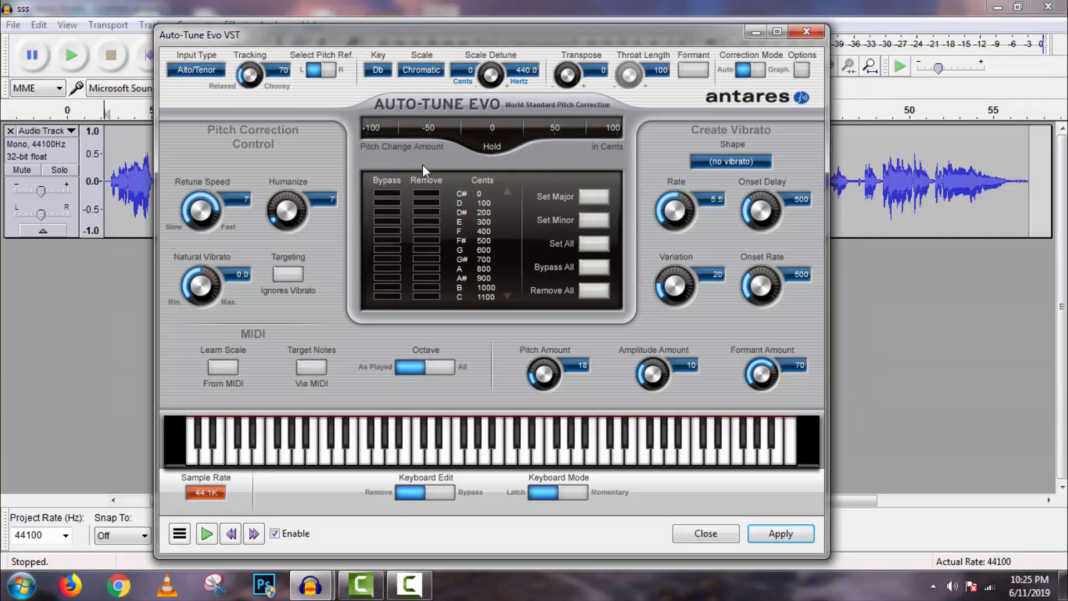
- Change the correction key to D
{"action": "left_click", "coordinate": [377, 70]}
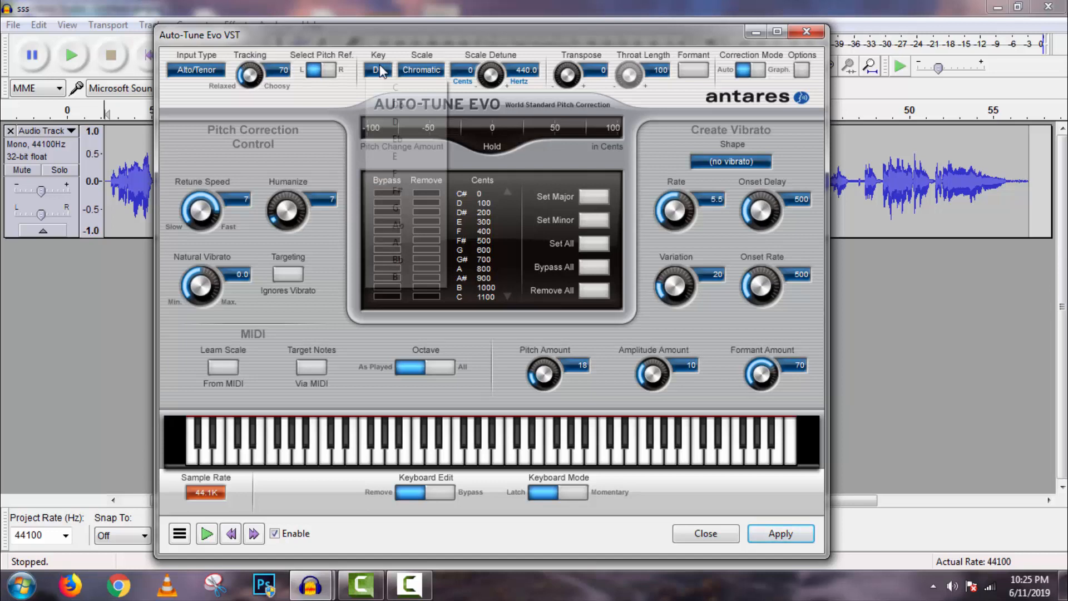
{"action": "left_click", "coordinate": [378, 70]}
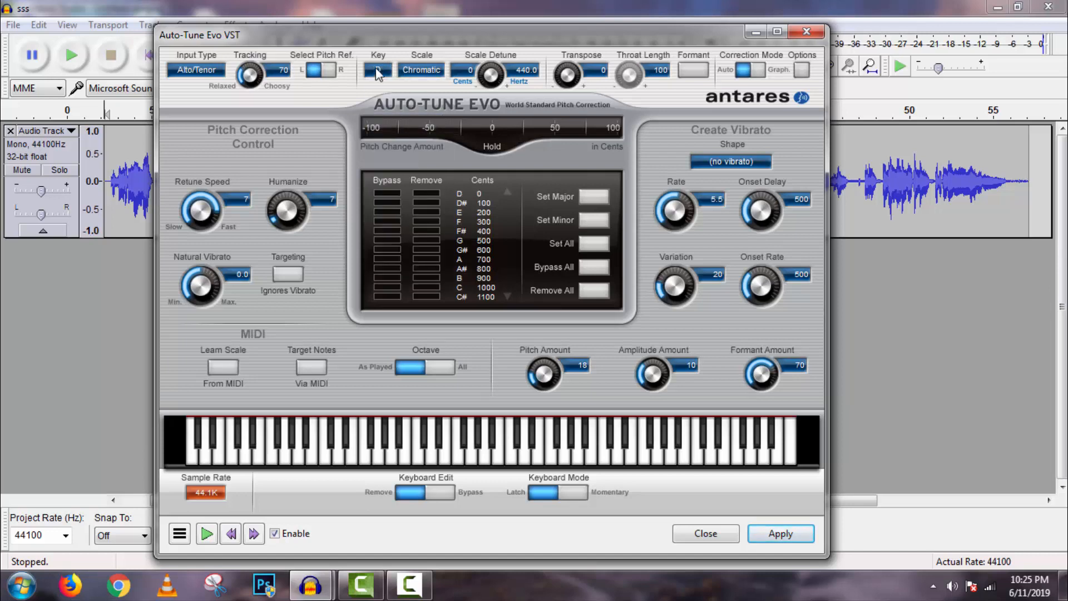
{"action": "left_click", "coordinate": [379, 69]}
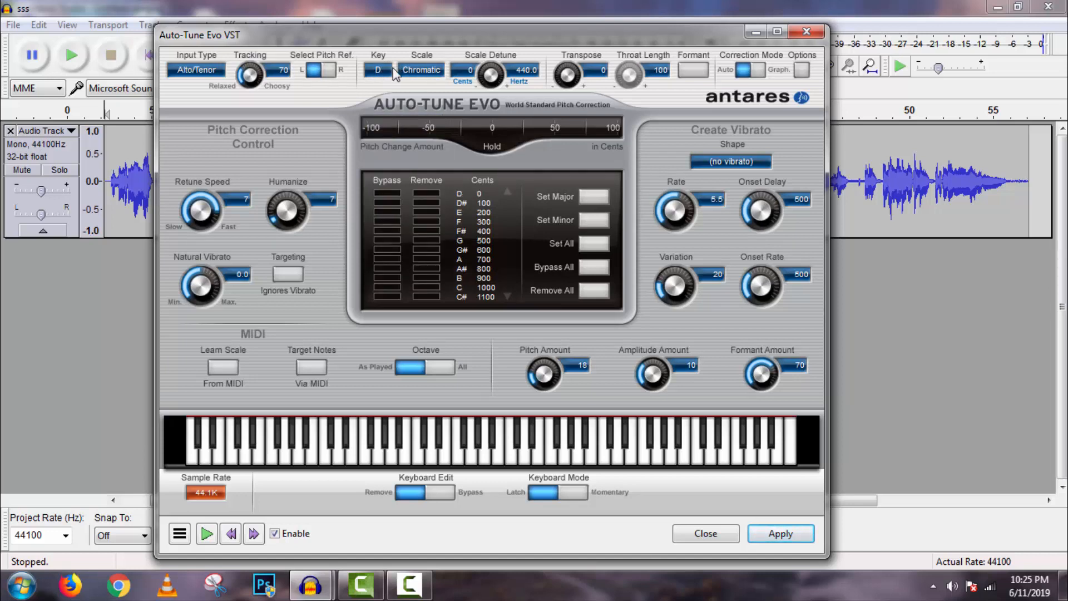
{"action": "left_click", "coordinate": [421, 69]}
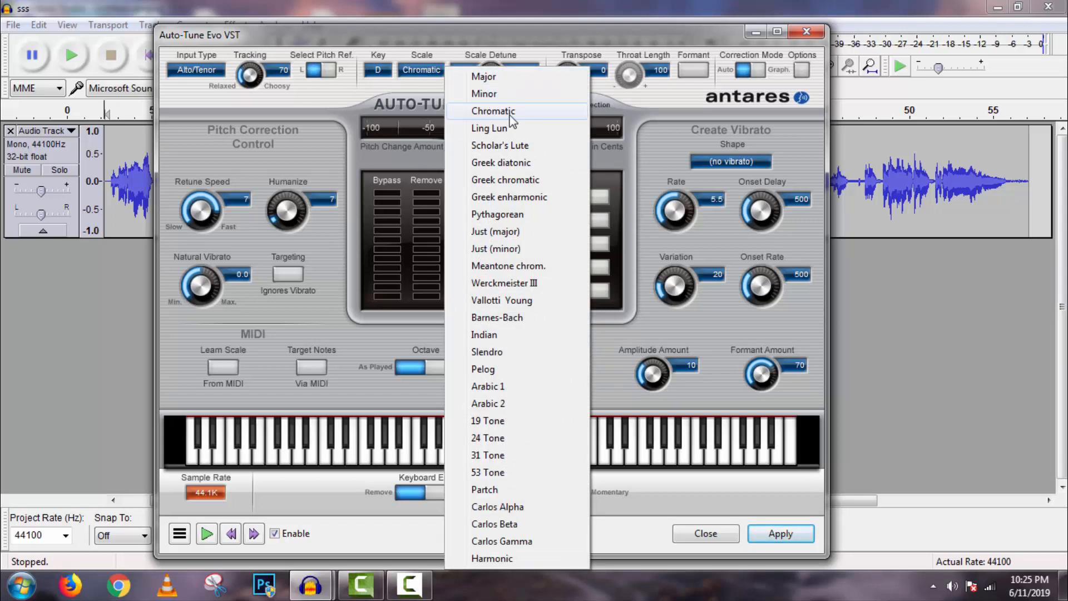
- Choose the Chromatic scale and raise retune speed to about 30 and humanize to 26
{"action": "left_click", "coordinate": [492, 110]}
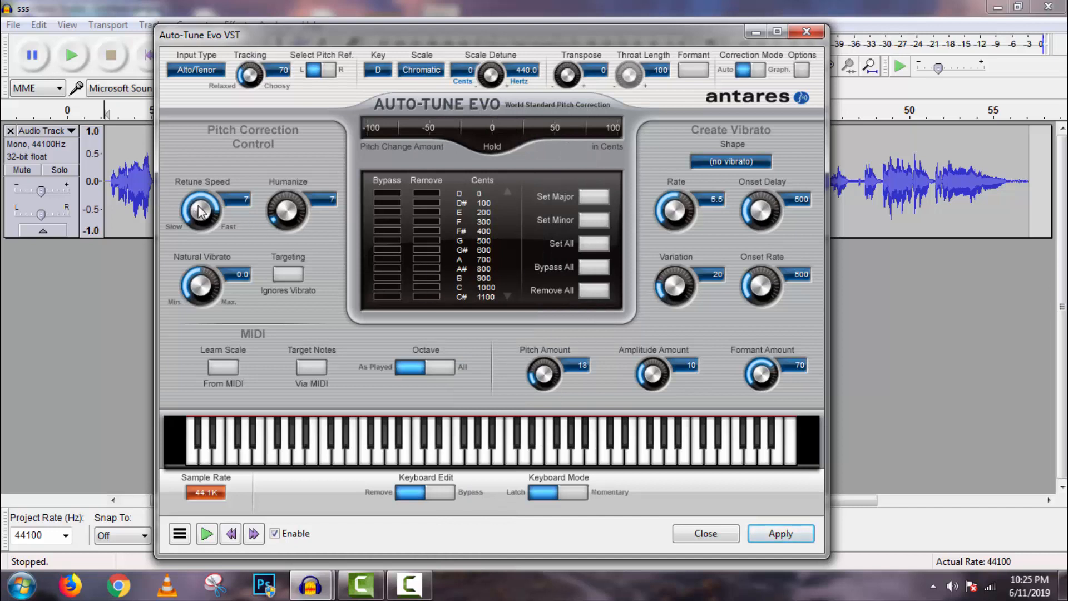
{"action": "mouse_move", "coordinate": [307, 217]}
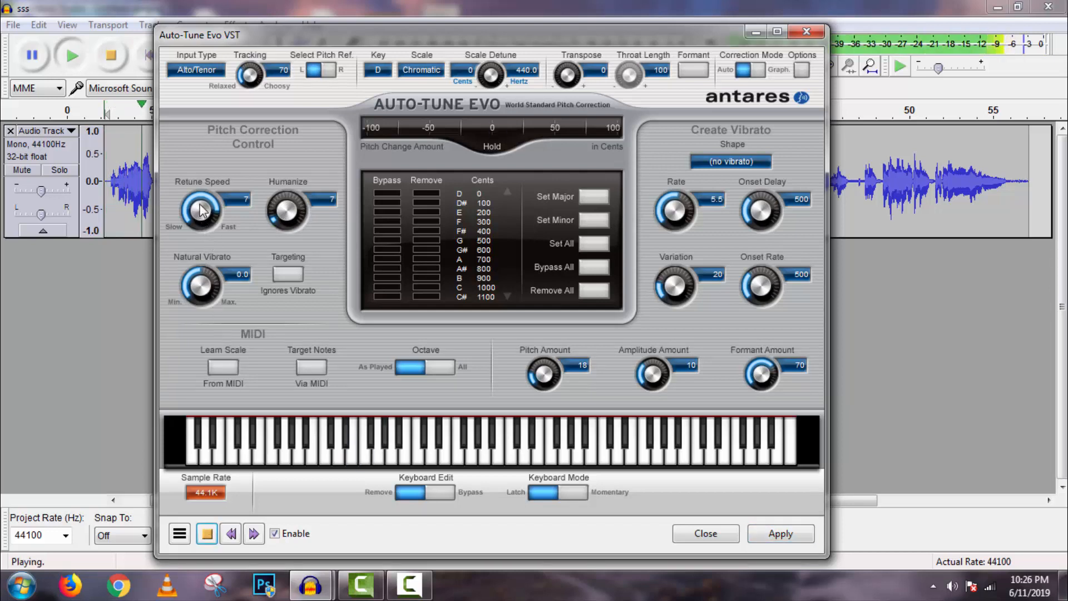
{"action": "left_click_drag", "start_coordinate": [200, 212], "coordinate": [205, 201]}
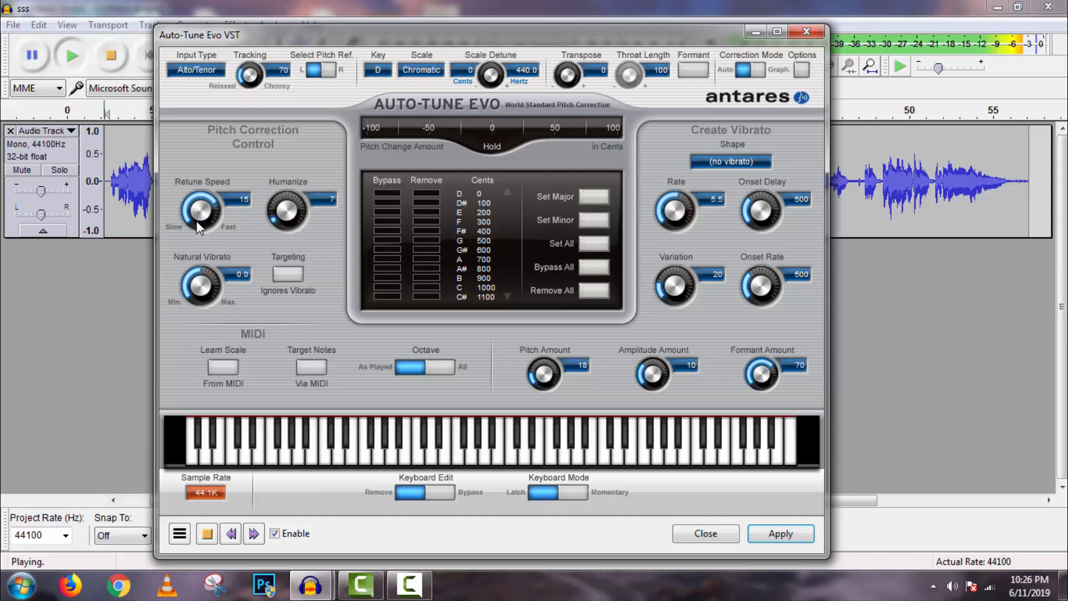
{"action": "left_click_drag", "start_coordinate": [200, 212], "coordinate": [199, 191]}
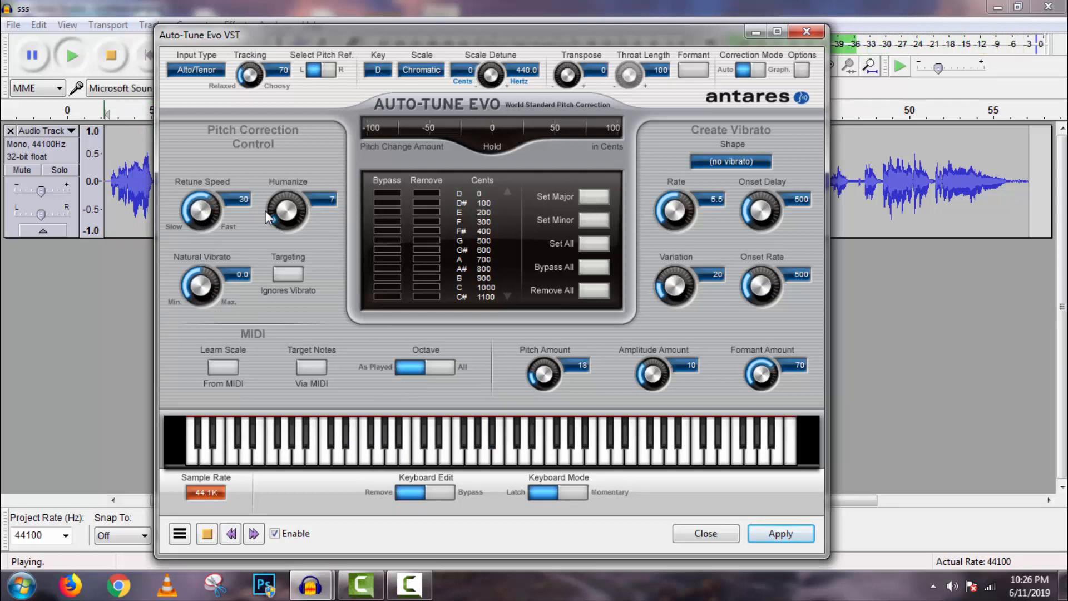
{"action": "left_click_drag", "start_coordinate": [286, 211], "coordinate": [285, 201]}
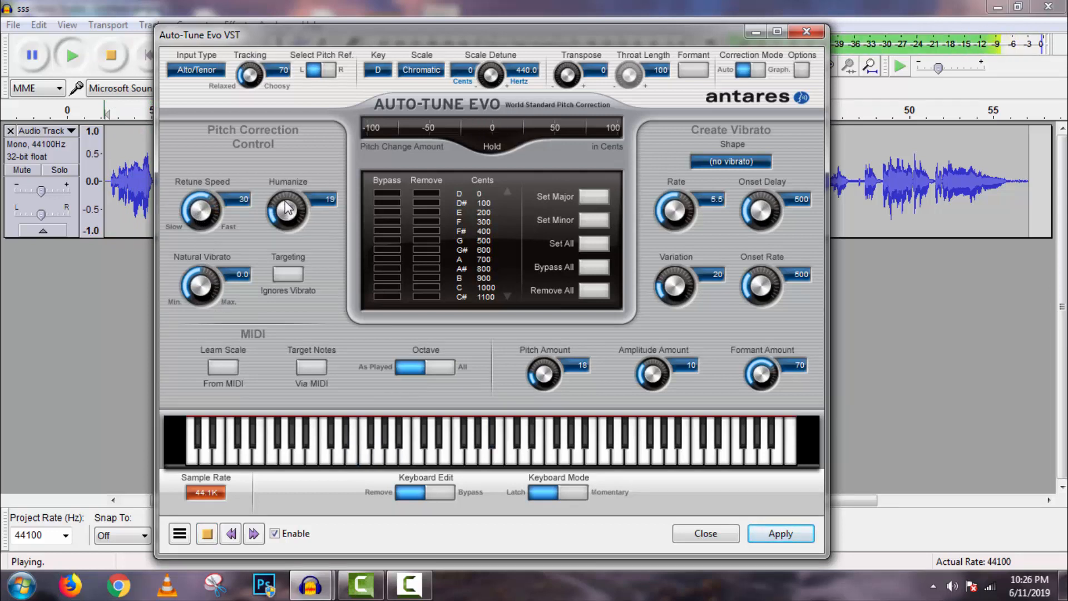
{"action": "left_click_drag", "start_coordinate": [286, 208], "coordinate": [286, 198]}
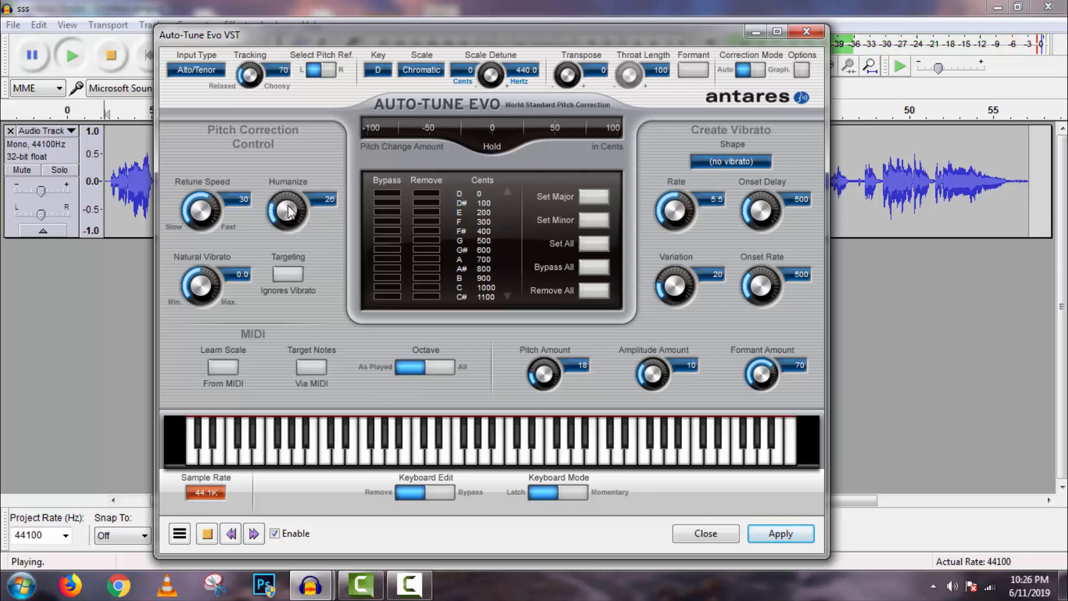
{"action": "mouse_move", "coordinate": [201, 207]}
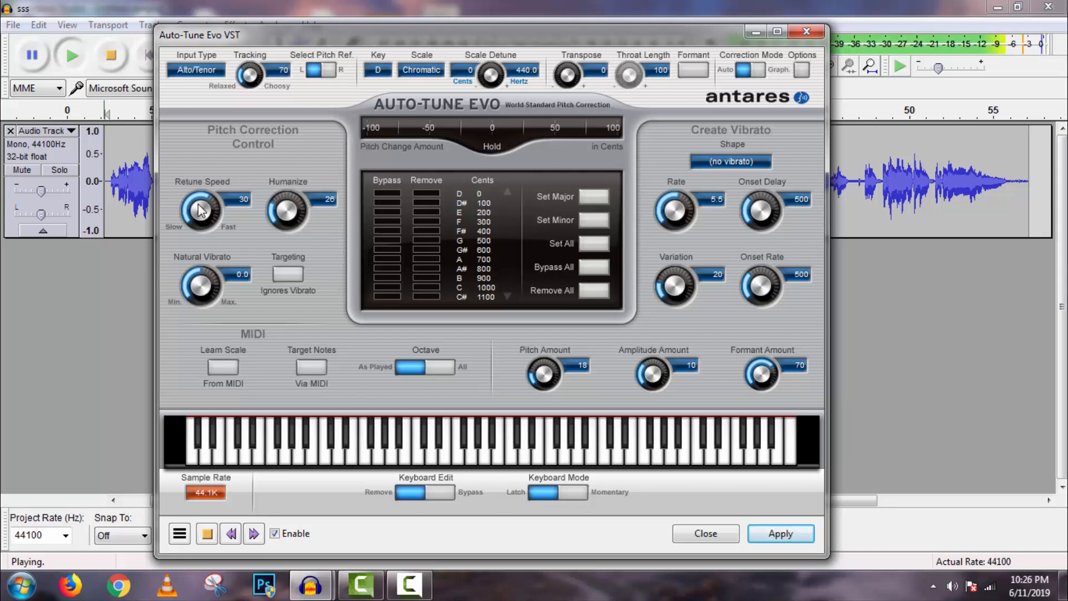
- Fine-tune retune speed to 37 and humanize to 27
{"action": "left_click_drag", "start_coordinate": [199, 211], "coordinate": [204, 204]}
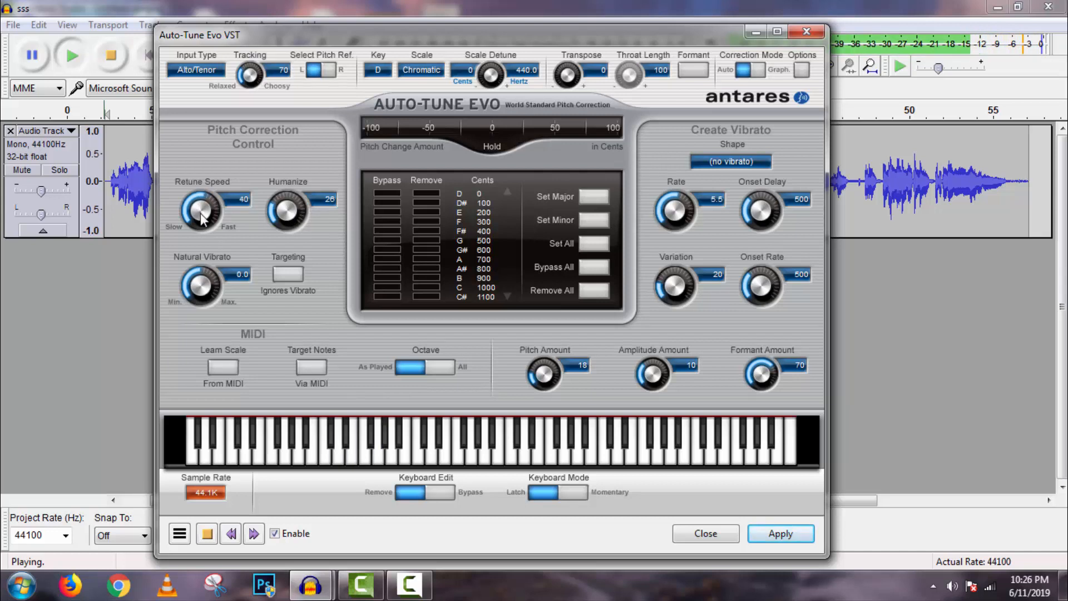
{"action": "left_click_drag", "start_coordinate": [200, 211], "coordinate": [201, 218]}
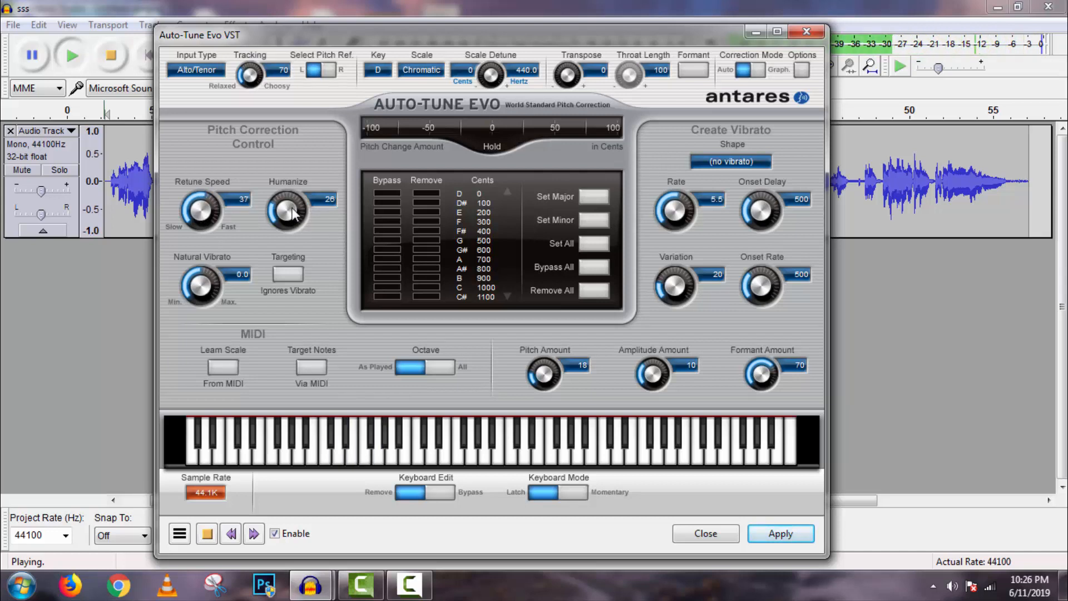
{"action": "left_click_drag", "start_coordinate": [286, 212], "coordinate": [286, 218]}
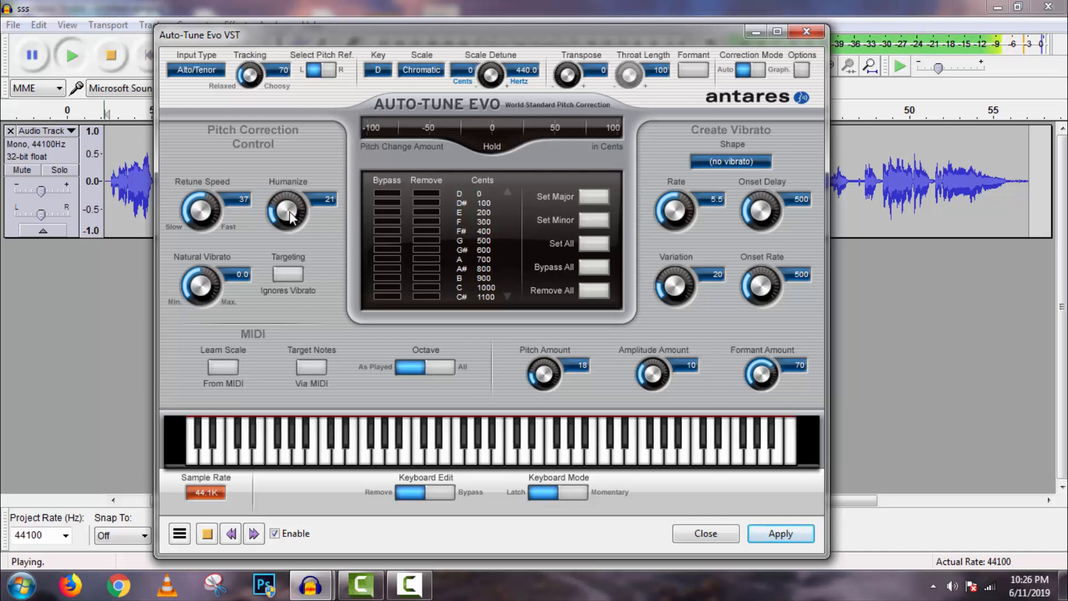
{"action": "left_click_drag", "start_coordinate": [286, 211], "coordinate": [293, 228]}
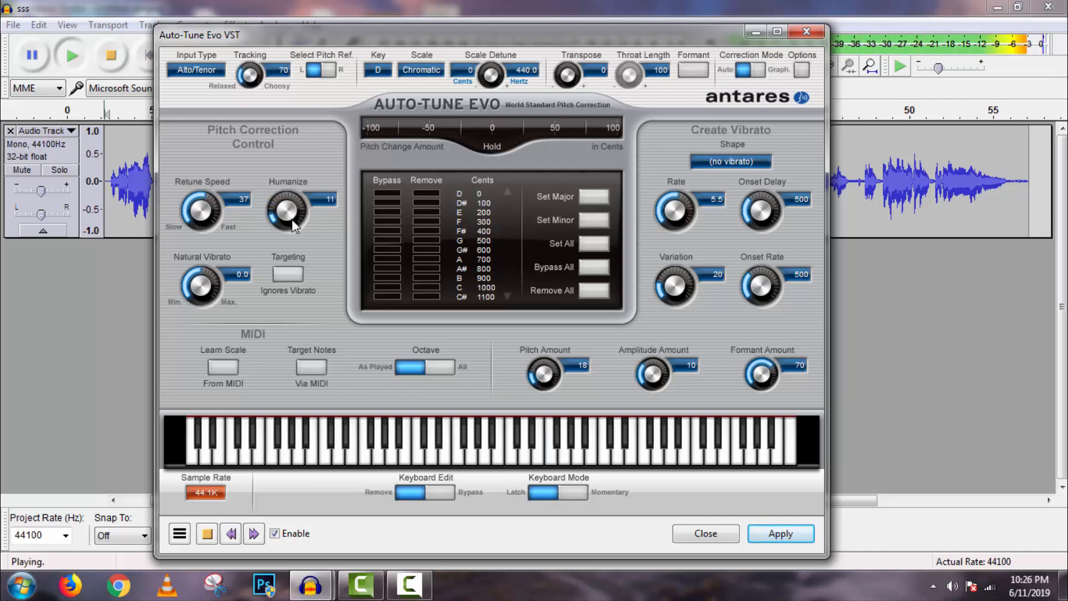
{"action": "left_click_drag", "start_coordinate": [285, 212], "coordinate": [285, 204]}
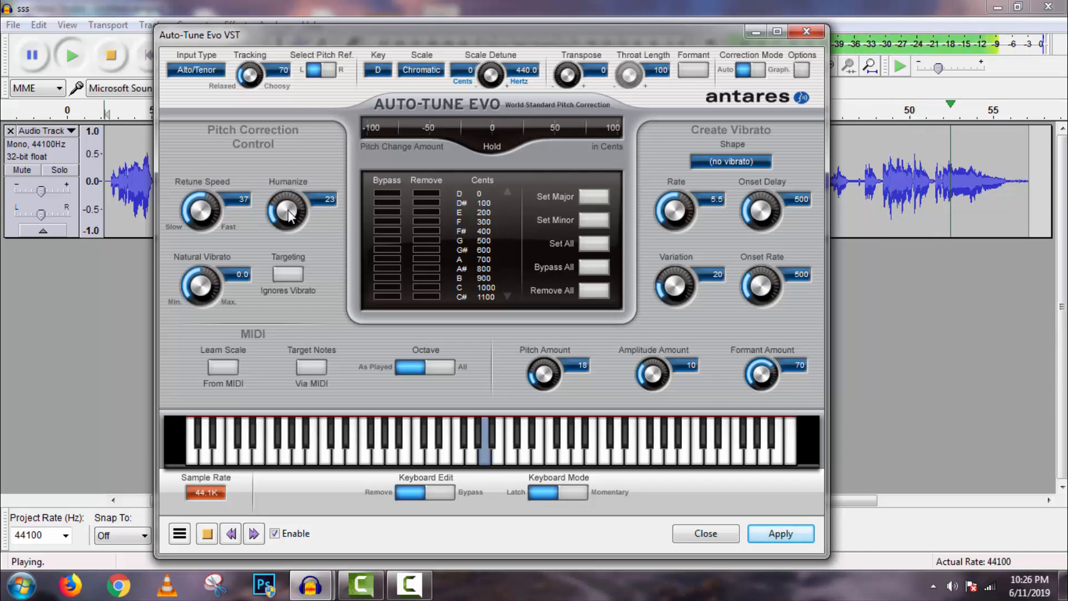
{"action": "left_click_drag", "start_coordinate": [285, 211], "coordinate": [286, 200]}
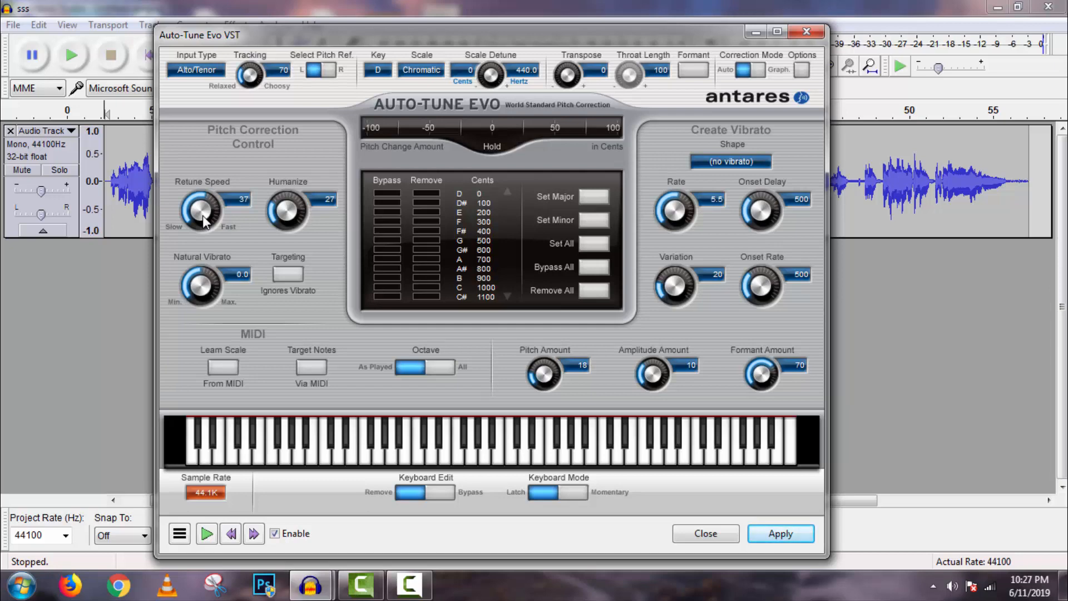
- Apply the Auto-Tune Evo correction to the vocal and play it from about 2.5 seconds
{"action": "left_click", "coordinate": [779, 533]}
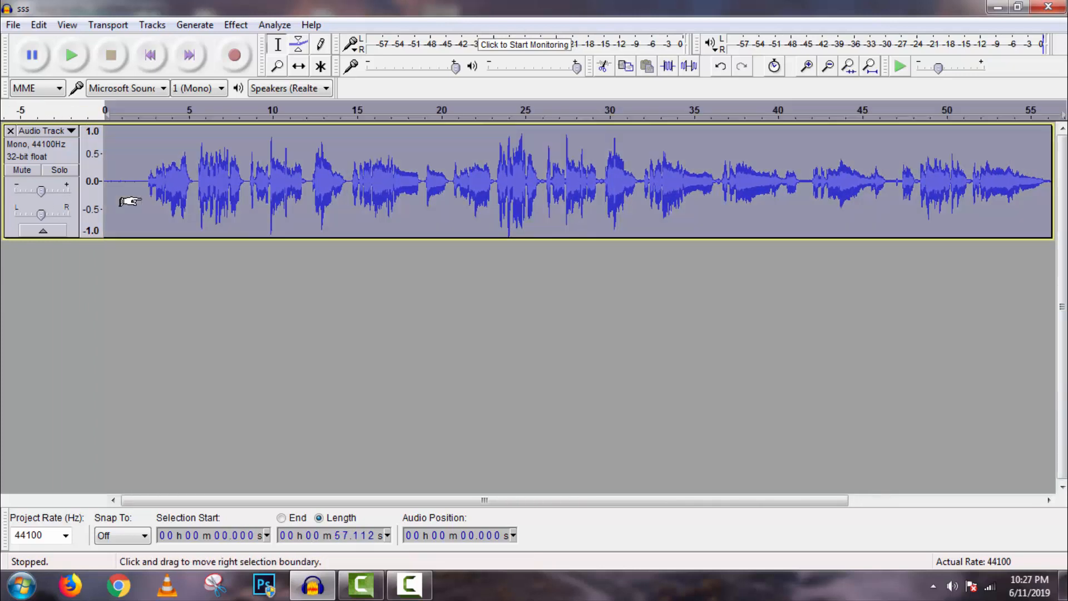
{"action": "left_click", "coordinate": [146, 182]}
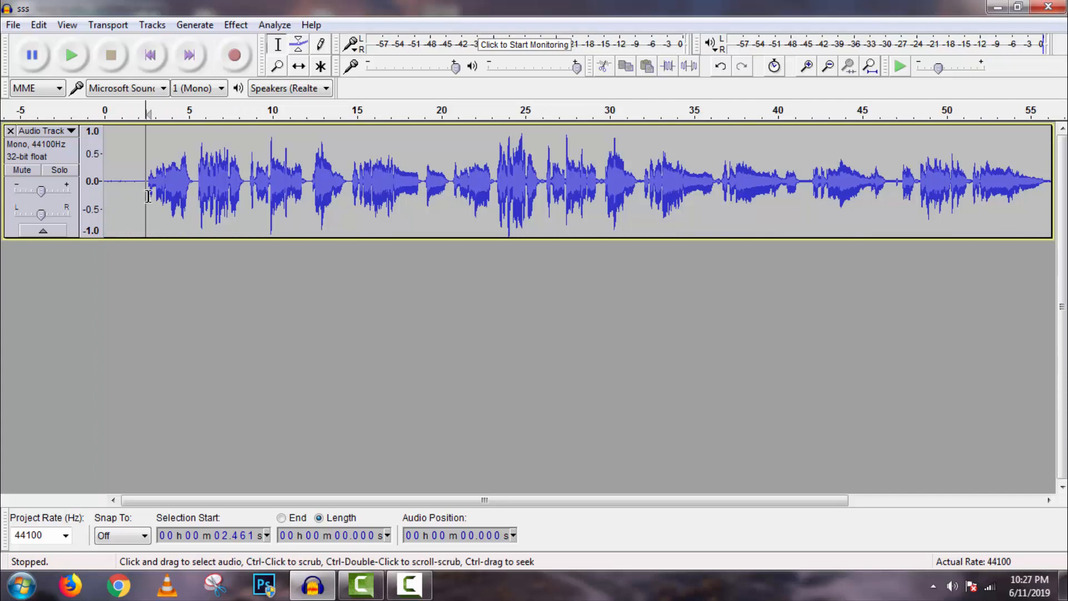
{"action": "left_click", "coordinate": [71, 55]}
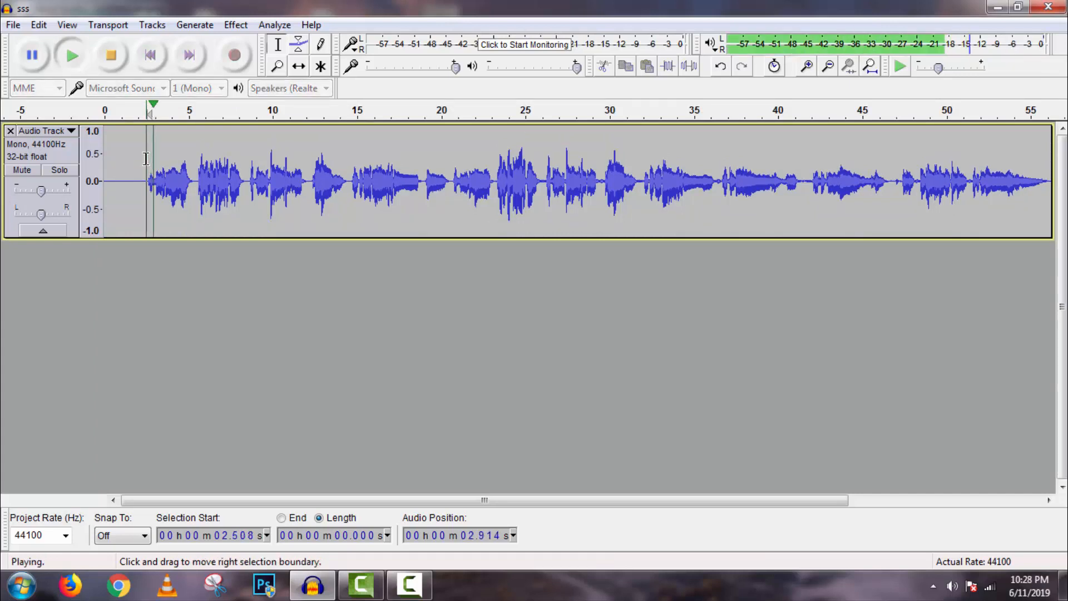